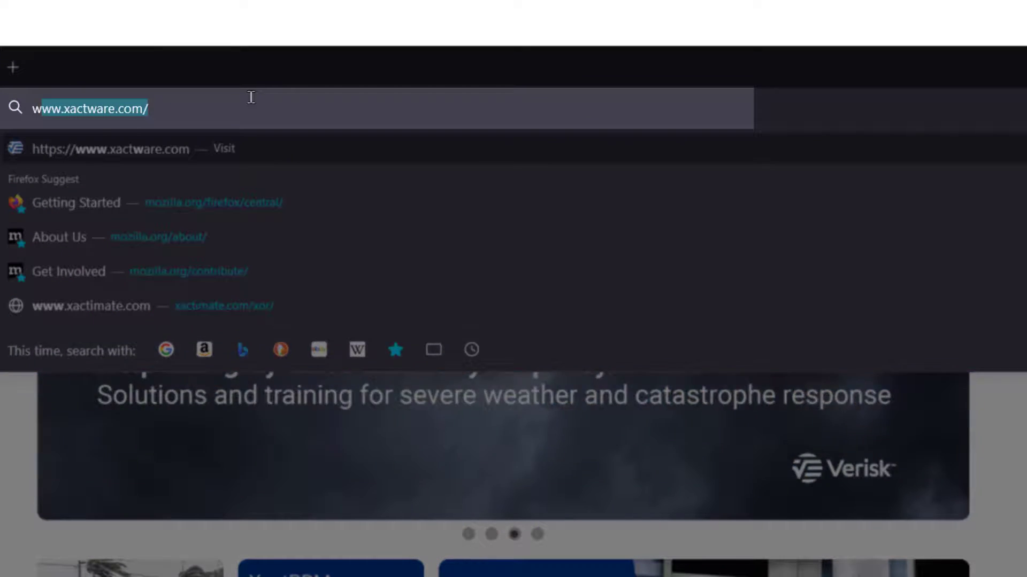
type("www.xactim")
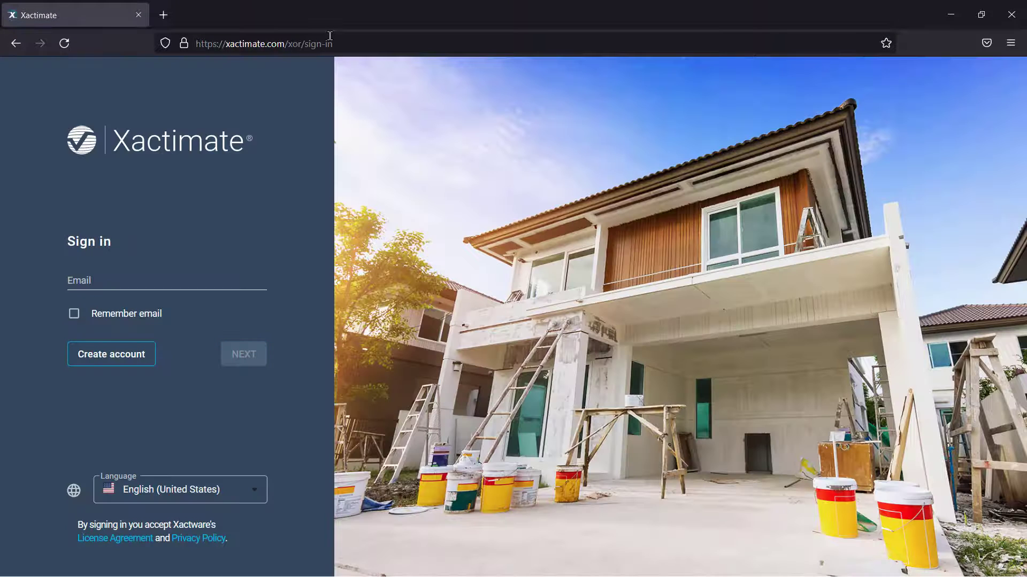
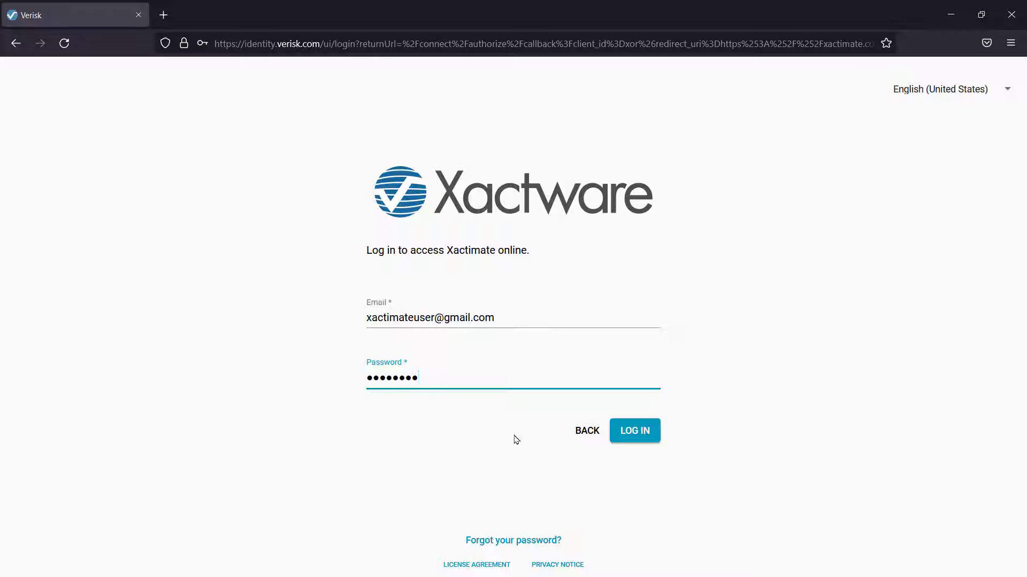
Enter the account email and password on the Verisk page and log in.
left_click(633, 430)
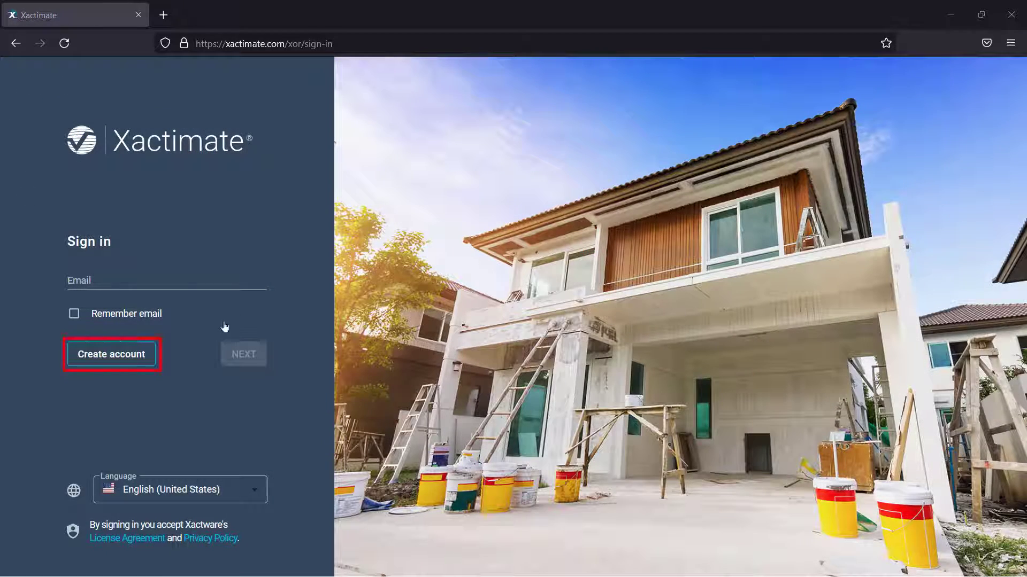
View the Verisk Create Login form, then switch to the Projects list showing 38 results.
left_click(111, 354)
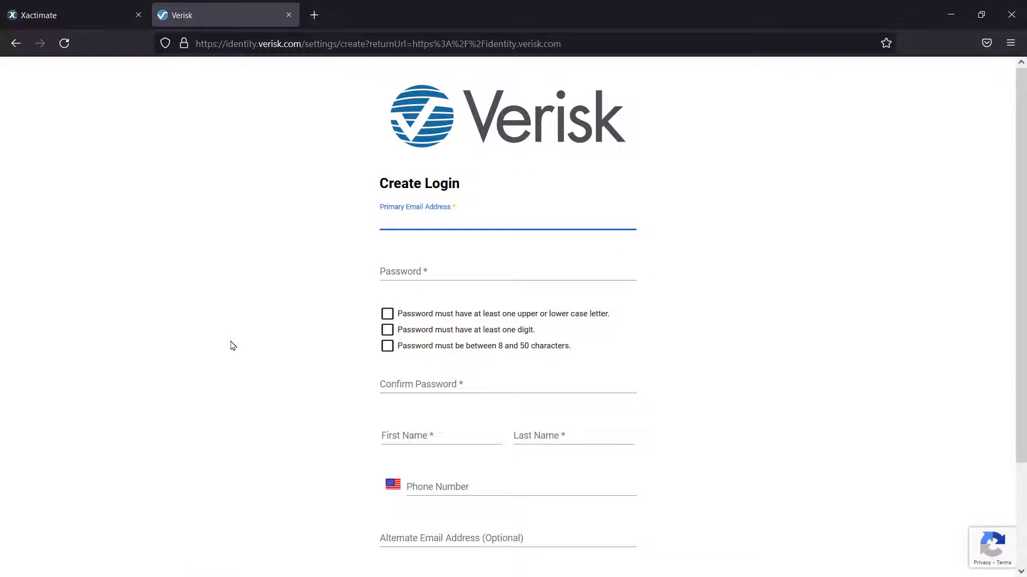
scroll("down", 3)
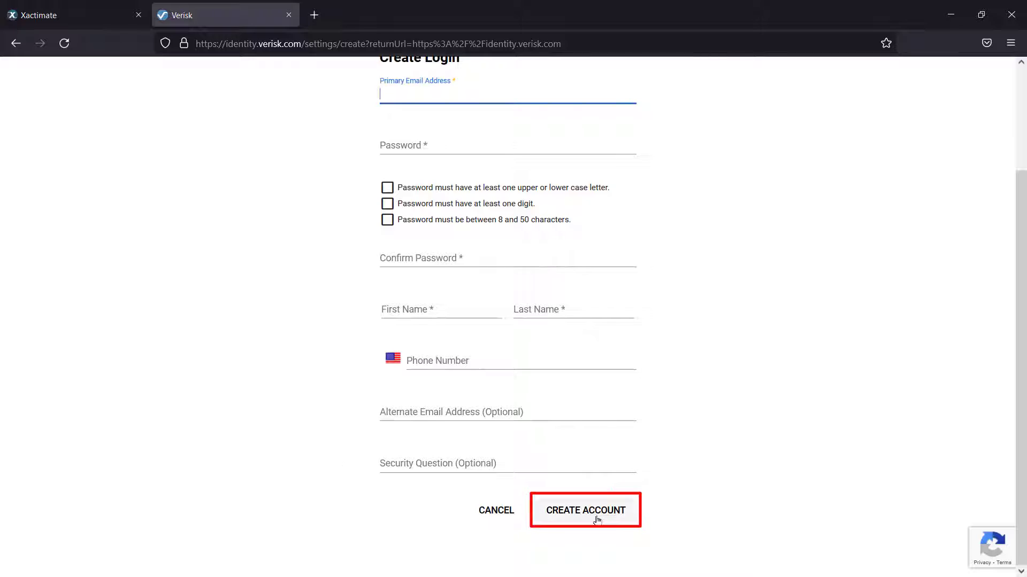
left_click(65, 14)
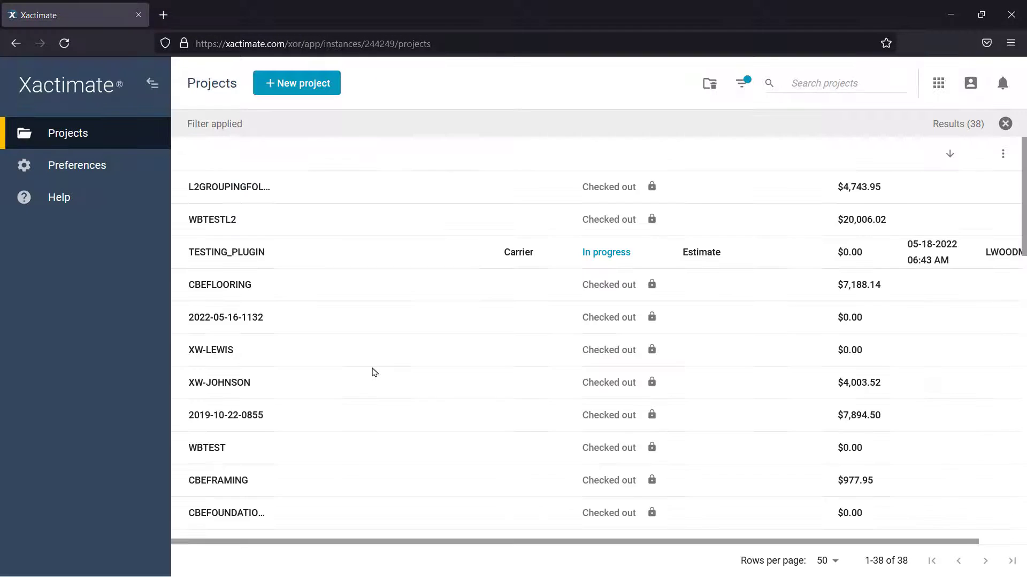